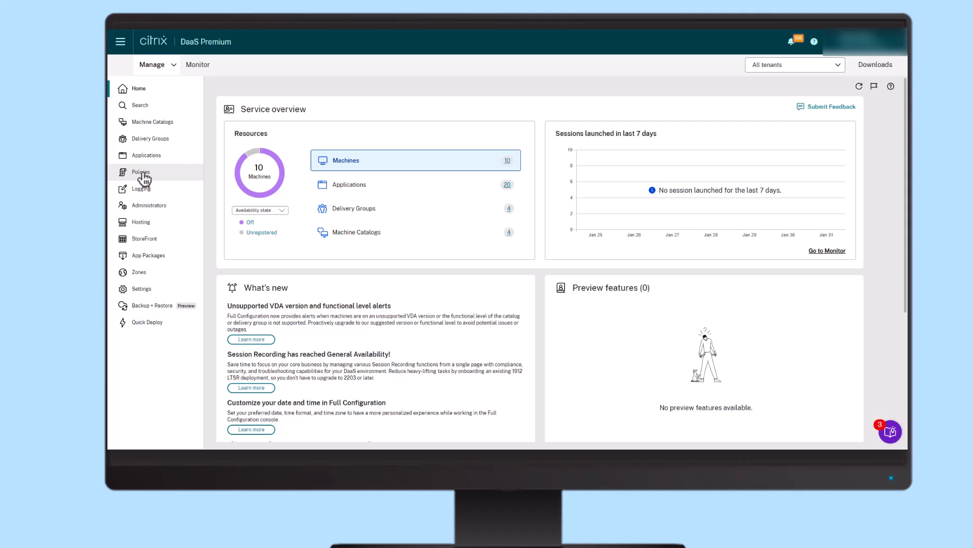
Go to the Policies page listing the ten policies with priority and status.
{"action": "left_click", "coordinate": [140, 173]}
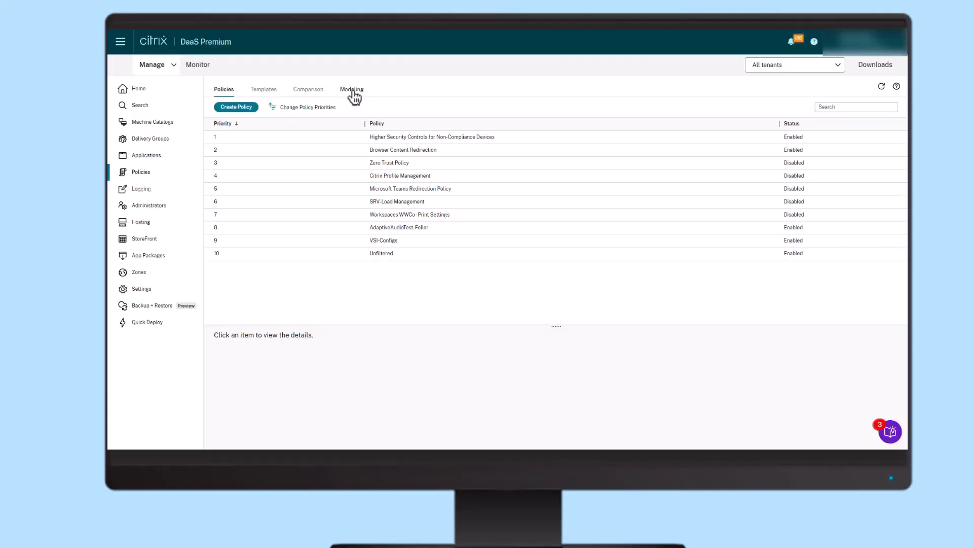
Review the existing Users modeling report in the Modeling tab and close it.
{"action": "left_click", "coordinate": [352, 90]}
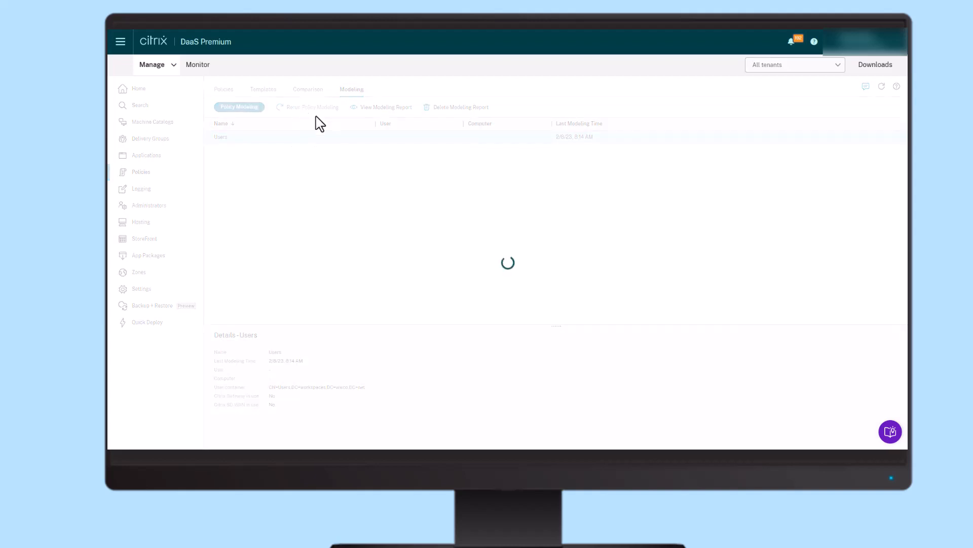
{"action": "left_click", "coordinate": [385, 106]}
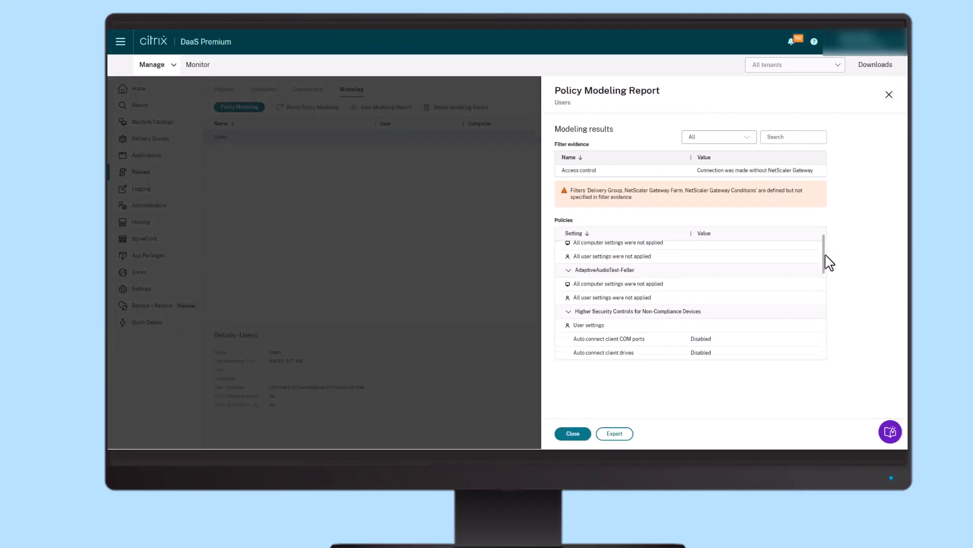
{"action": "scroll", "scroll_direction": "down", "scroll_amount": 3}
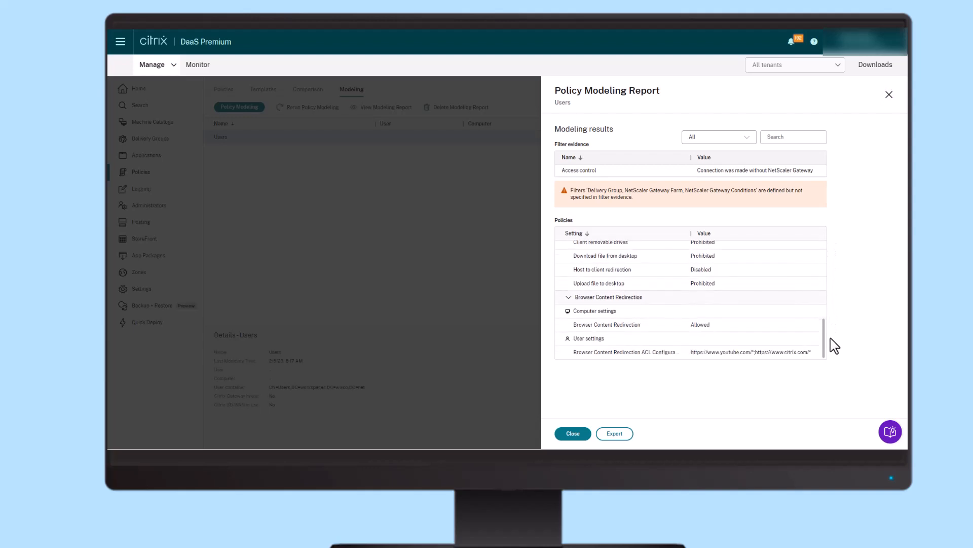
{"action": "left_click", "coordinate": [571, 433]}
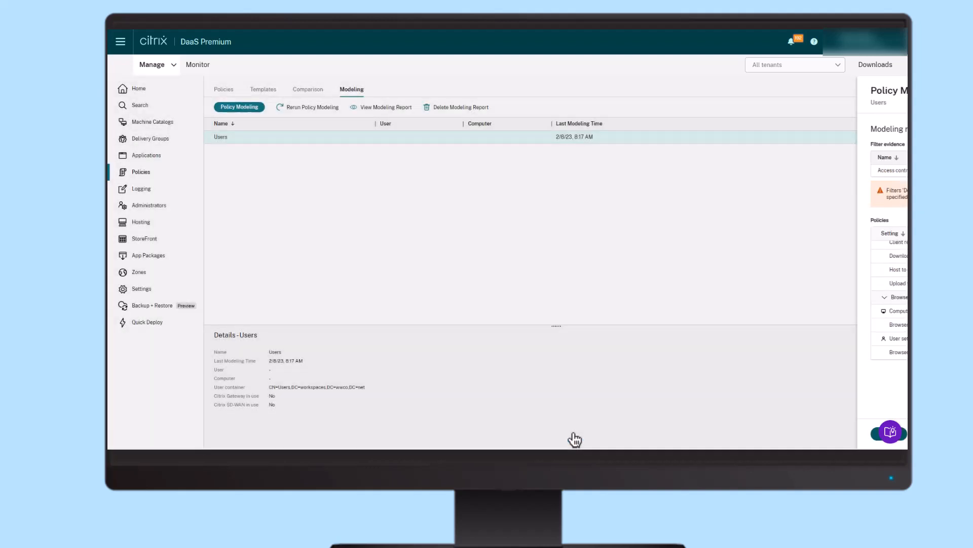
Start a new Policy Modeling wizard and advance past its introduction to user selection.
{"action": "left_click", "coordinate": [240, 107]}
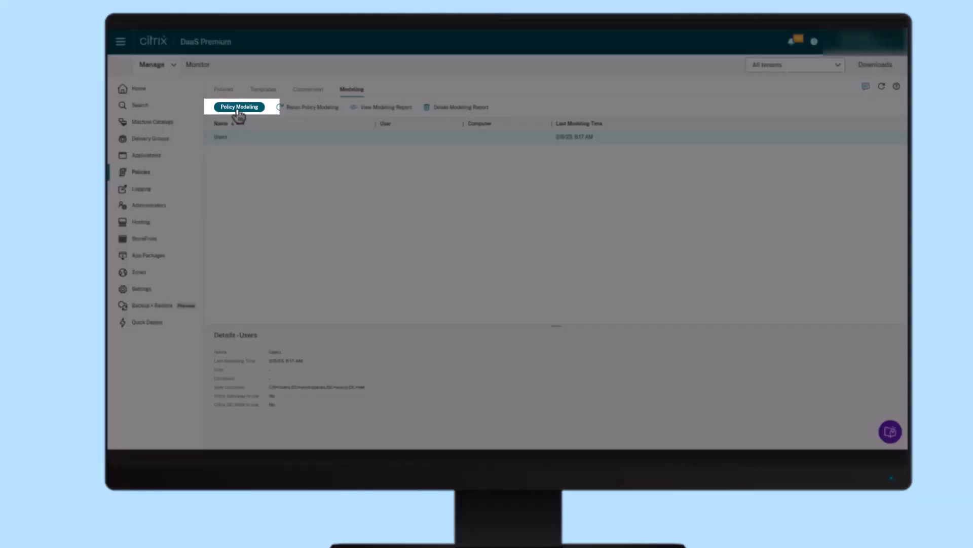
{"action": "left_click", "coordinate": [239, 107]}
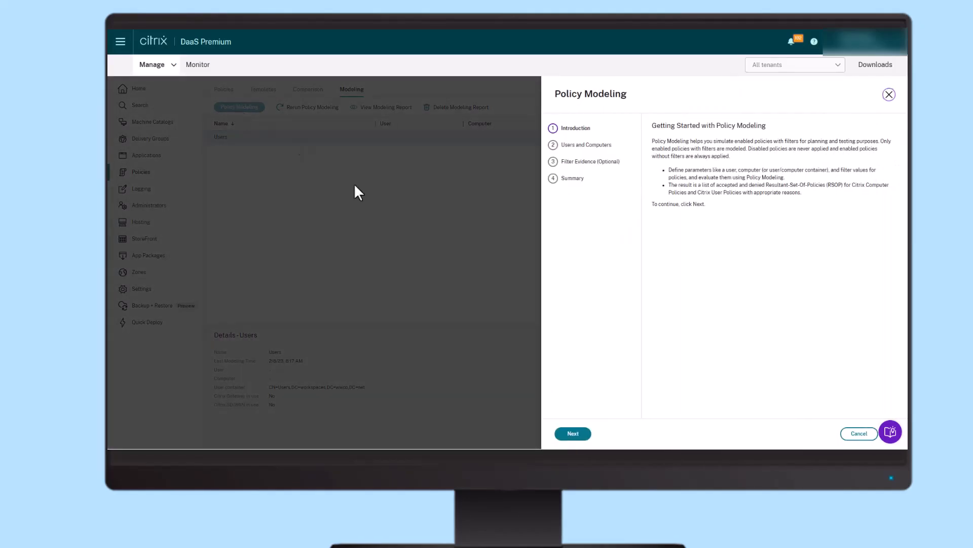
{"action": "left_click", "coordinate": [572, 433]}
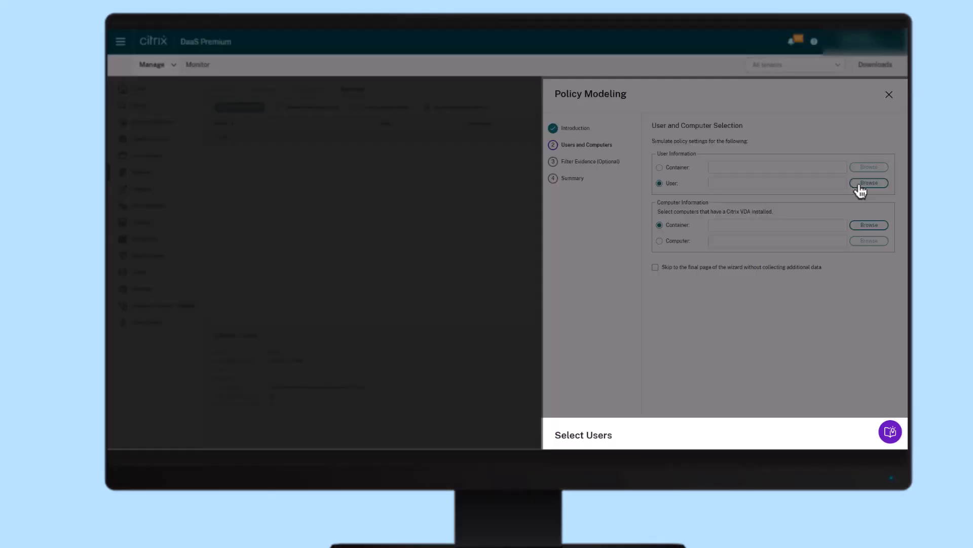
Select the 'test user' account found in the daasmc.local directory as the simulated user.
{"action": "left_click", "coordinate": [869, 182]}
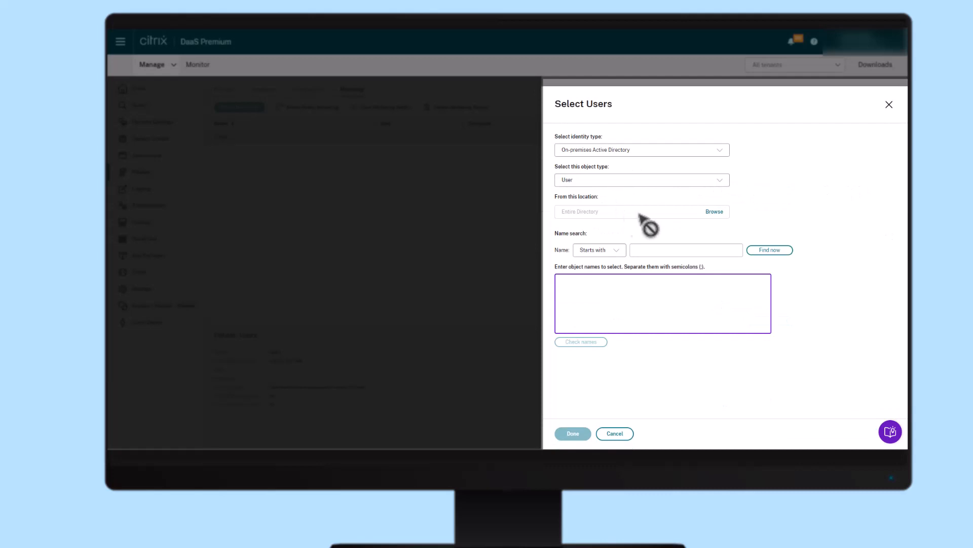
{"action": "left_click", "coordinate": [713, 211]}
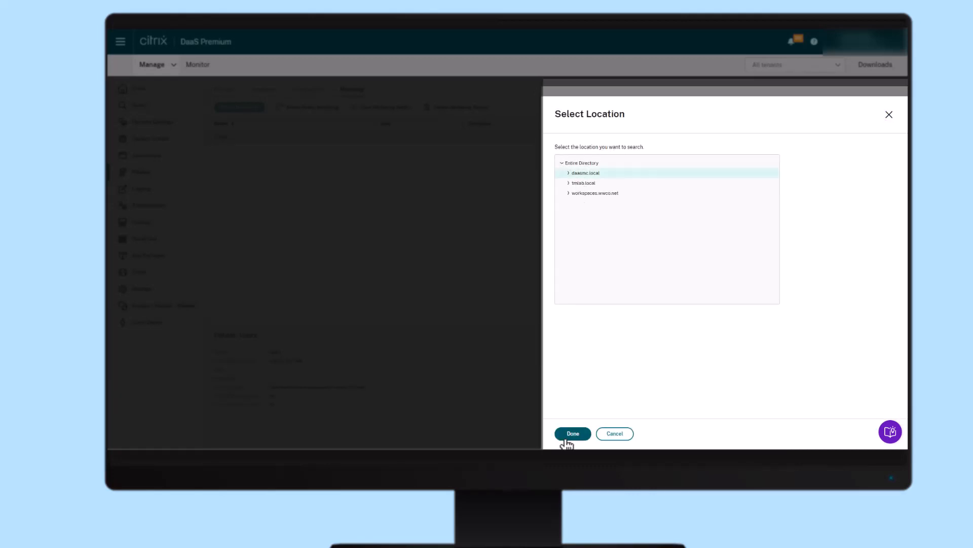
{"action": "left_click", "coordinate": [572, 433]}
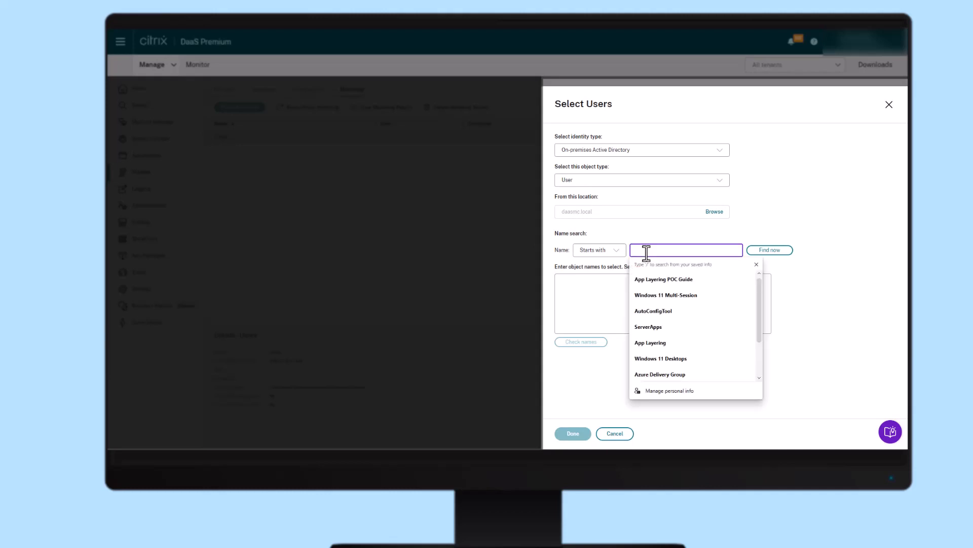
{"action": "type", "text": "test user"}
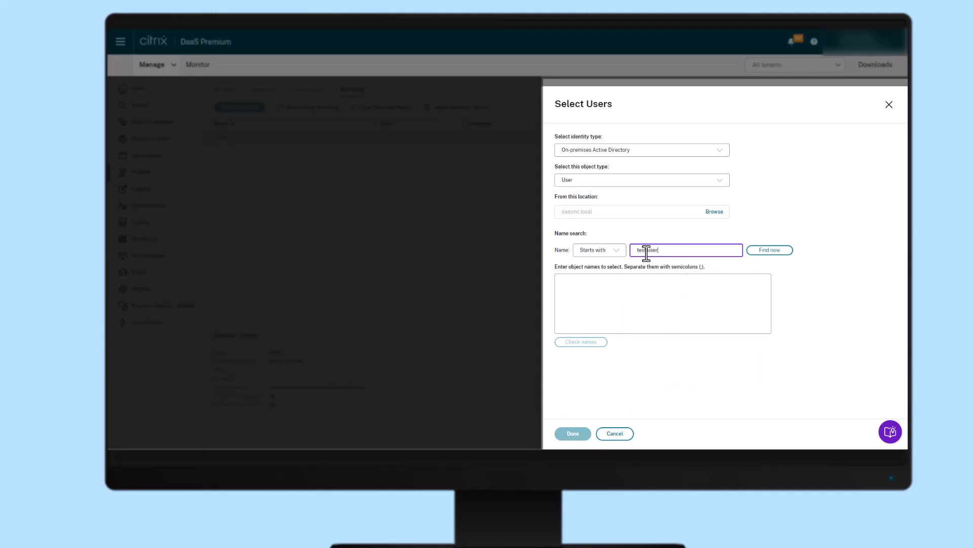
{"action": "left_click", "coordinate": [770, 249]}
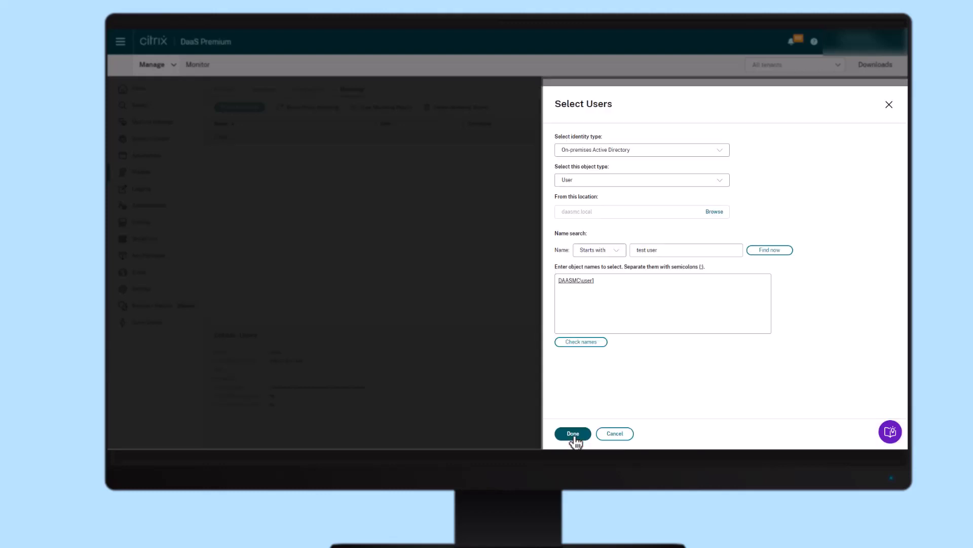
{"action": "left_click", "coordinate": [572, 433]}
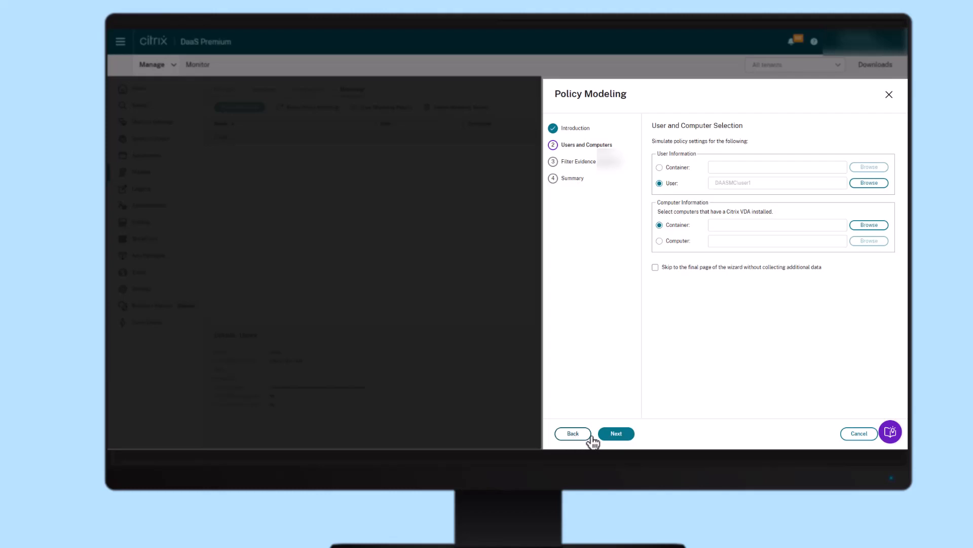
Set the delivery group filter evidence to Windows 11 Desktops and reach the summary.
{"action": "left_click", "coordinate": [615, 433]}
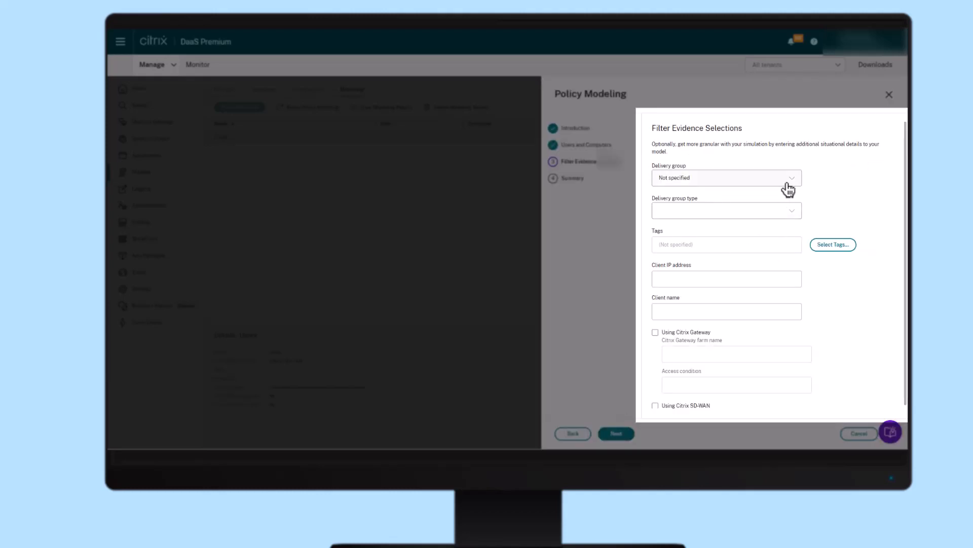
{"action": "left_click", "coordinate": [726, 178]}
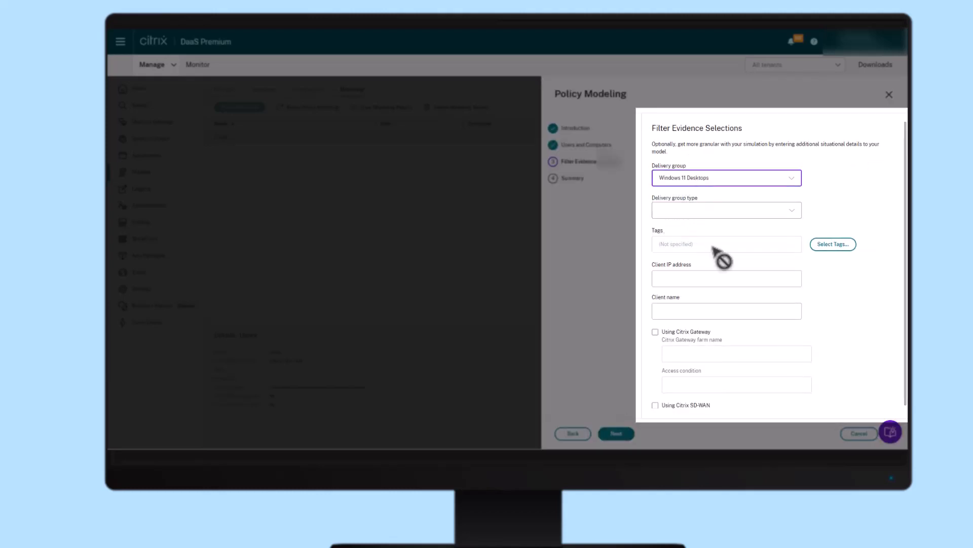
{"action": "mouse_move", "coordinate": [726, 308]}
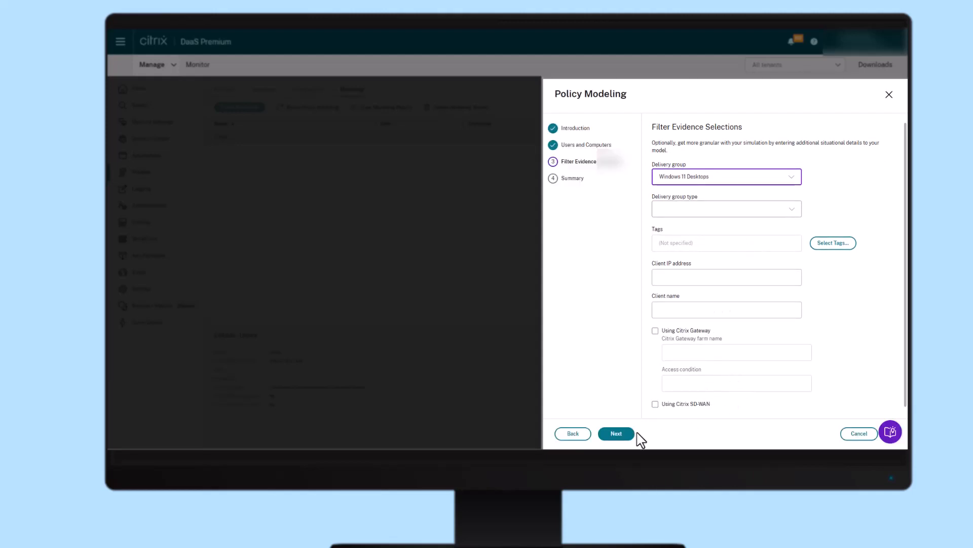
{"action": "left_click", "coordinate": [615, 433]}
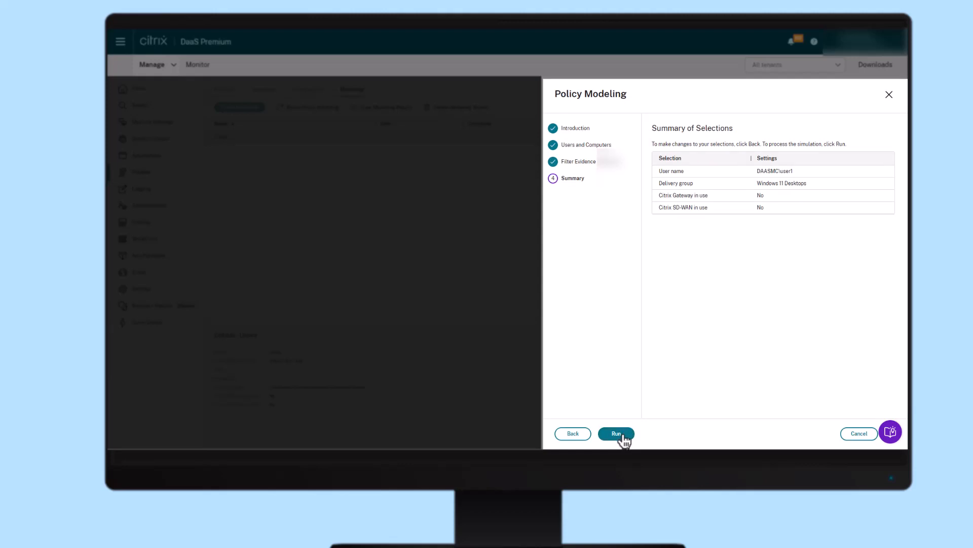
Run the simulation, review the Test User 1 report, cancel exporting and close it.
{"action": "left_click", "coordinate": [615, 433]}
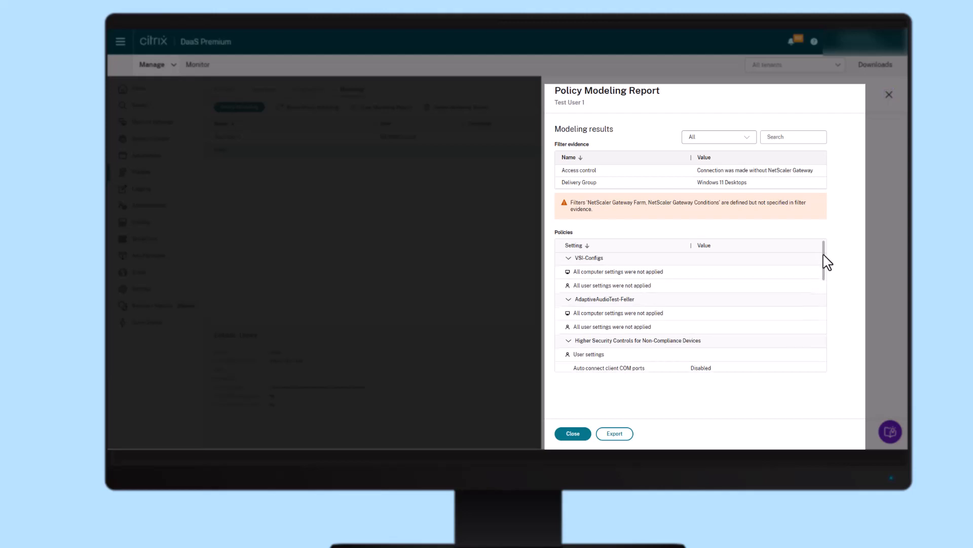
{"action": "scroll", "scroll_direction": "down", "scroll_amount": 3}
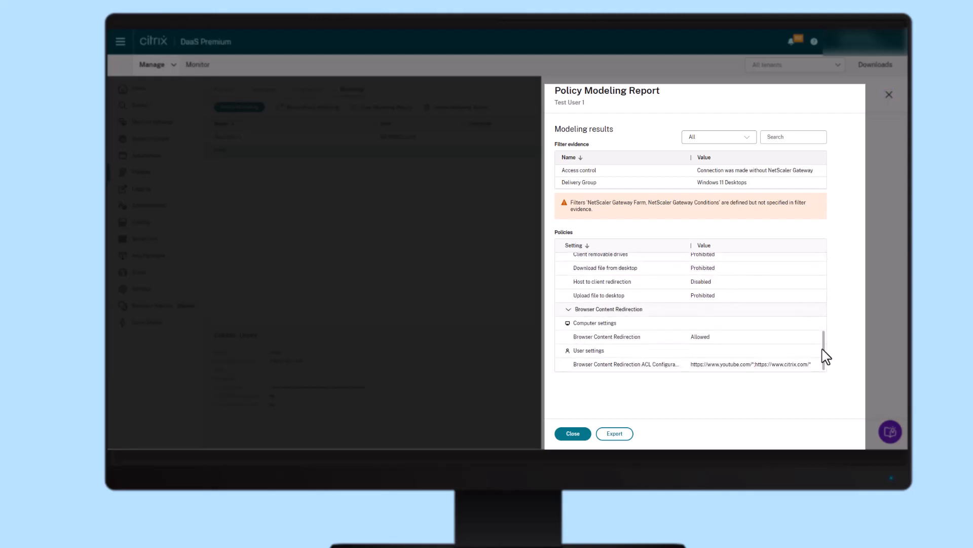
{"action": "left_click", "coordinate": [614, 433]}
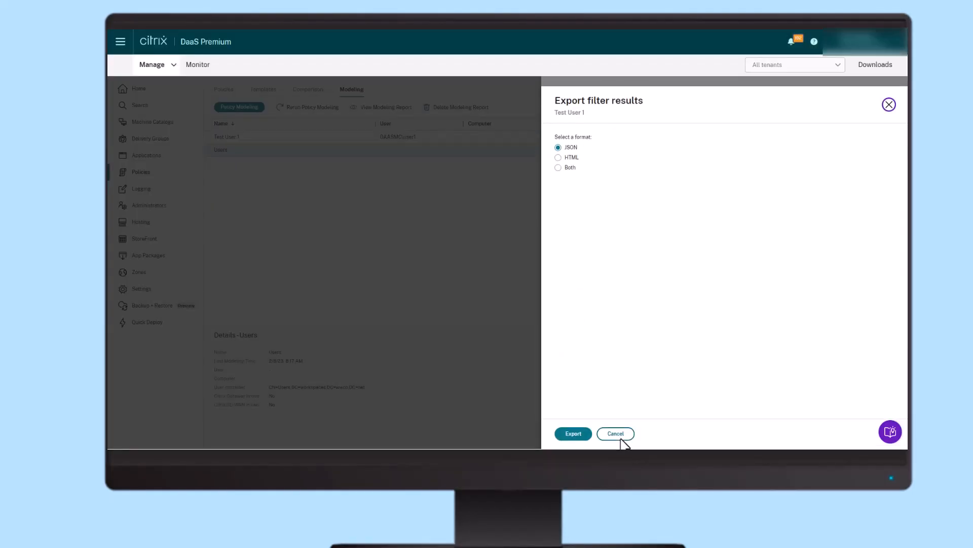
{"action": "left_click", "coordinate": [614, 433]}
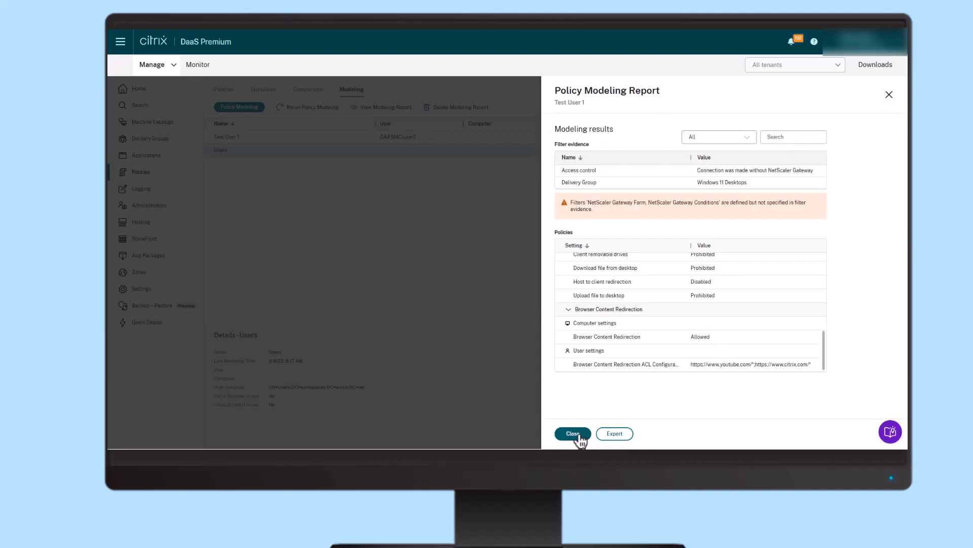
{"action": "left_click", "coordinate": [572, 432]}
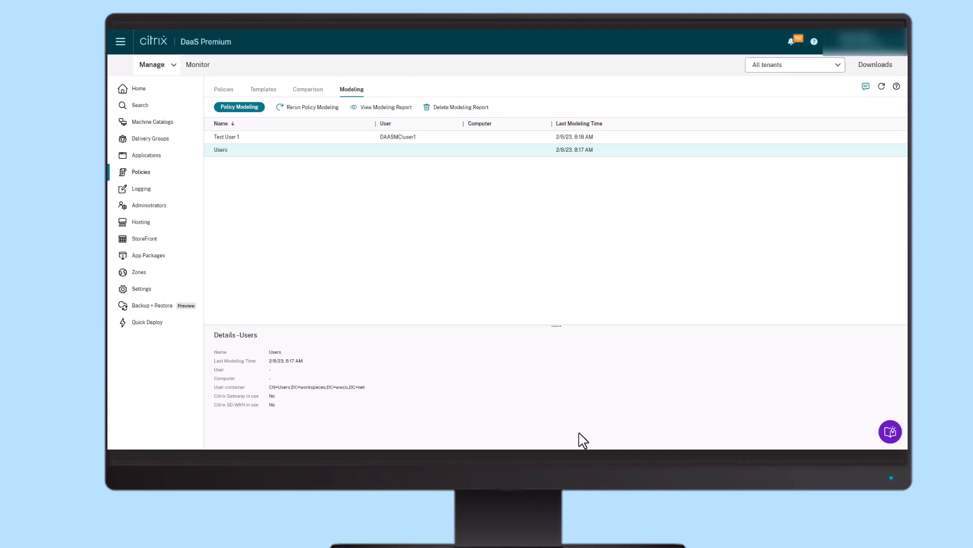